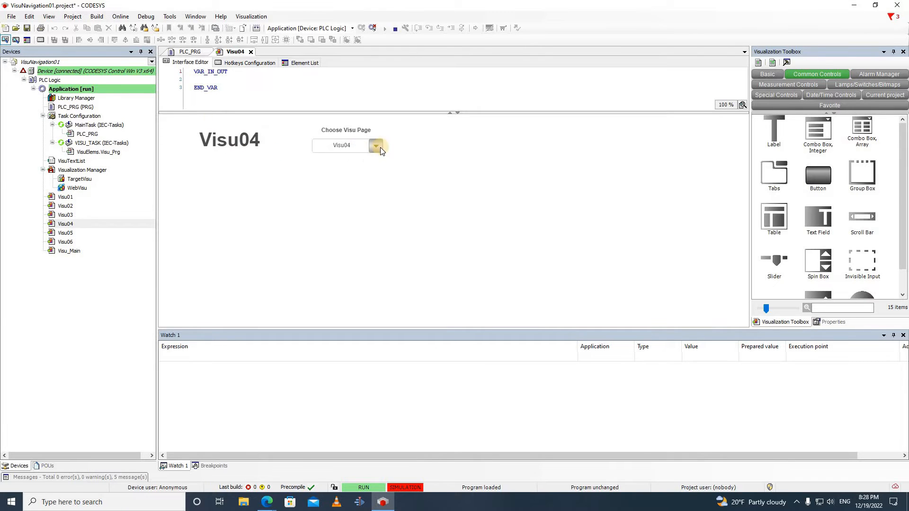
# Open the PLC_PRG program from the Devices tree
pyautogui.click(375, 147)
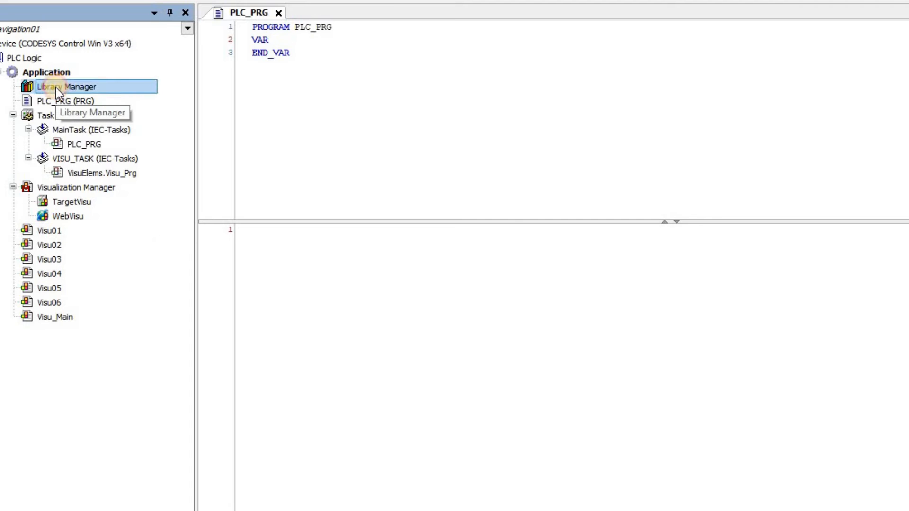
# Search the Library Manager for 'visuelem' and add the VisuElemBase library
pyautogui.click(229, 29)
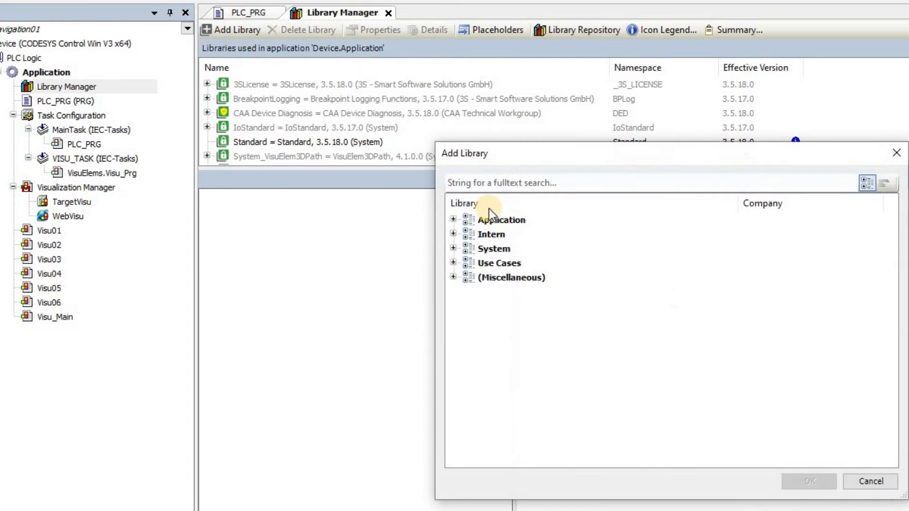
pyautogui.write('visuelem')
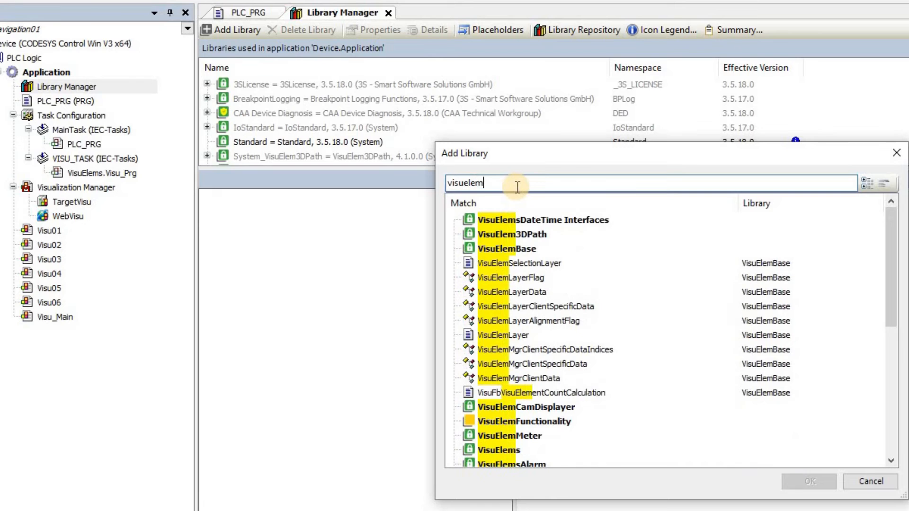
pyautogui.click(506, 248)
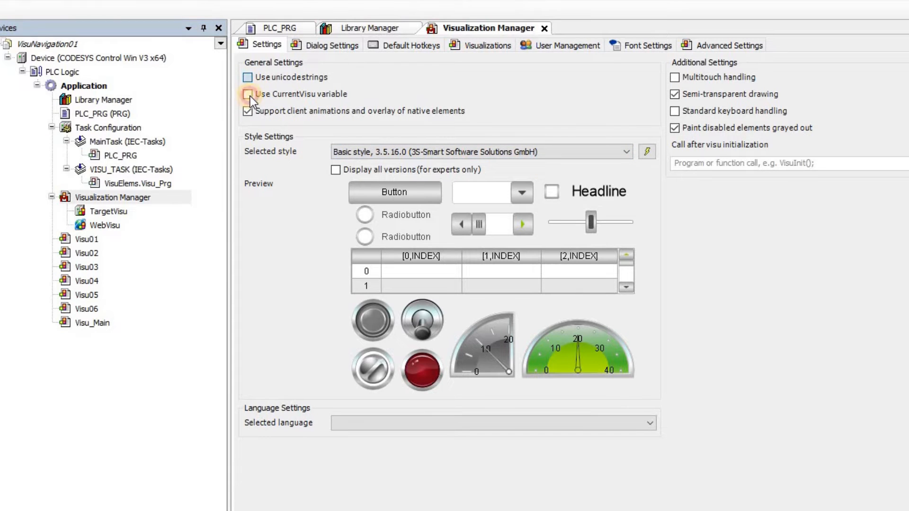
# Enable the CurrentVisu variable setting in the Visualization Manager
pyautogui.click(247, 94)
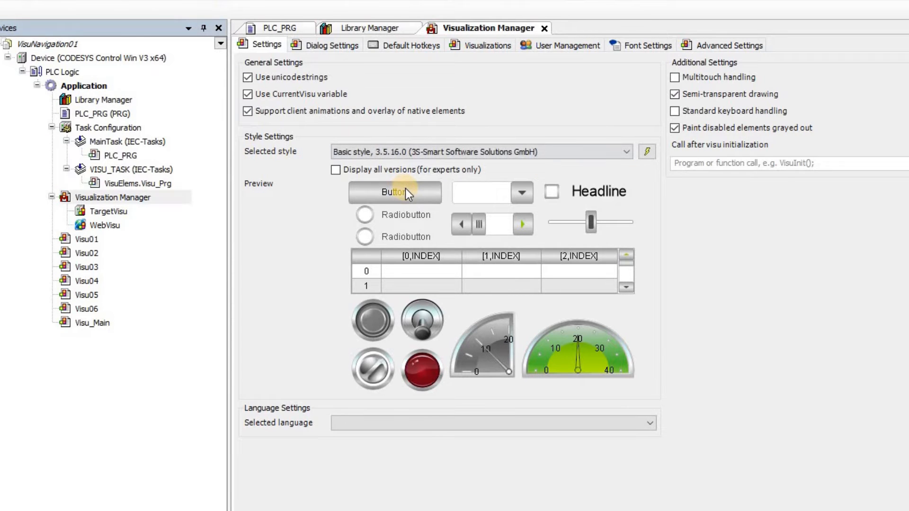
pyautogui.moveTo(412, 195)
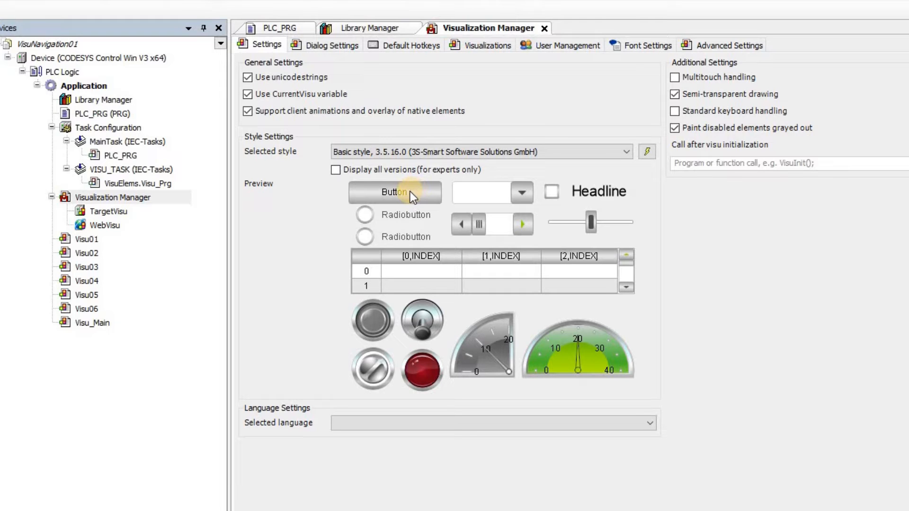
pyautogui.moveTo(546, 141)
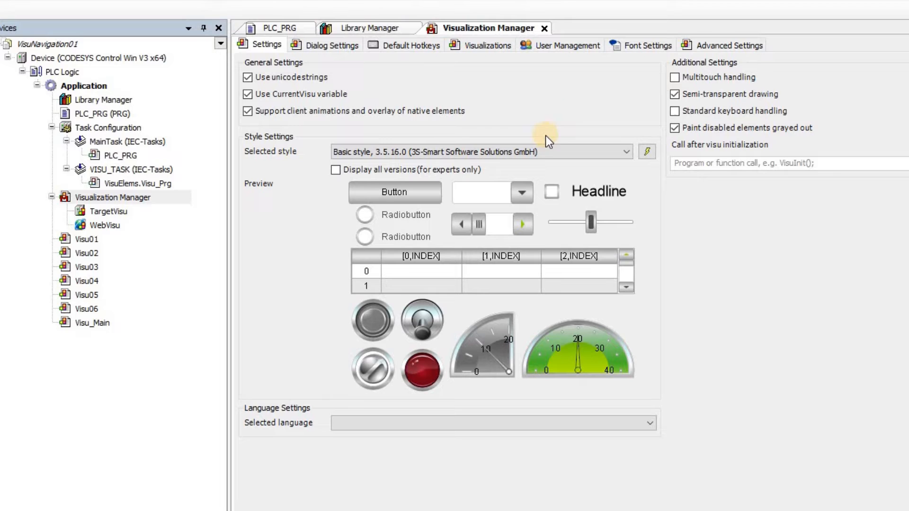
pyautogui.moveTo(480, 128)
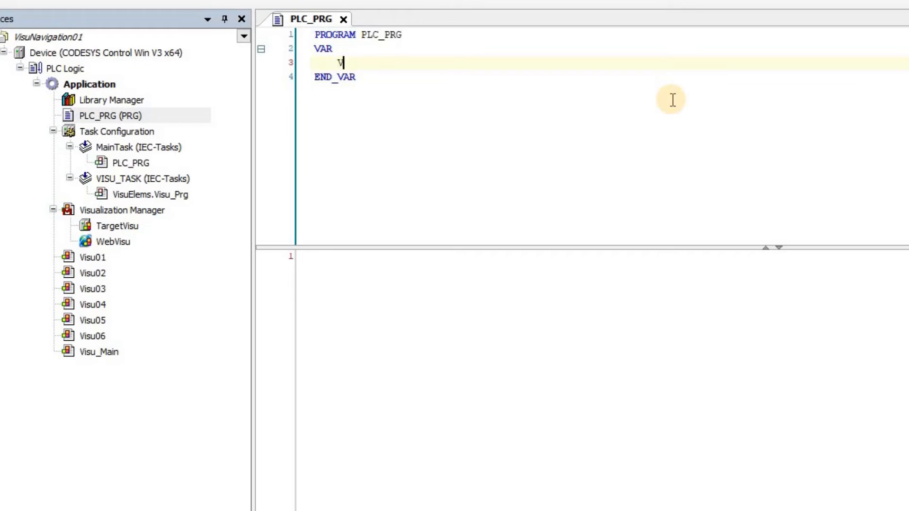
# Declare 'VisuIndex: Int :=0;' in the PLC_PRG variable block
pyautogui.write('VisuInd')
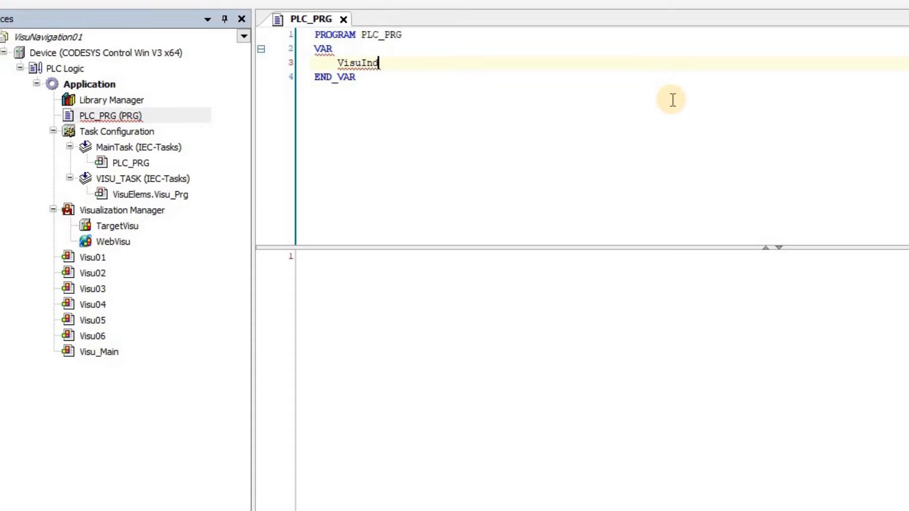
pyautogui.write('ex: Int')
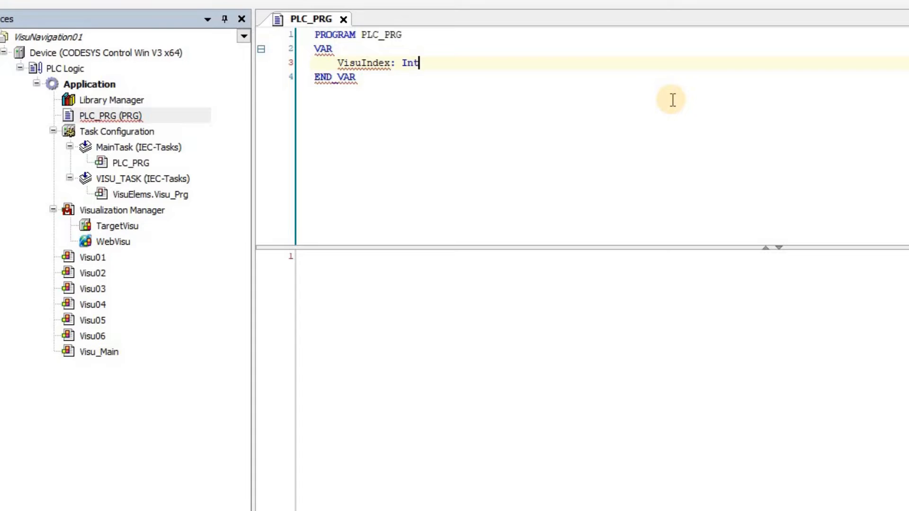
pyautogui.write(':=0;')
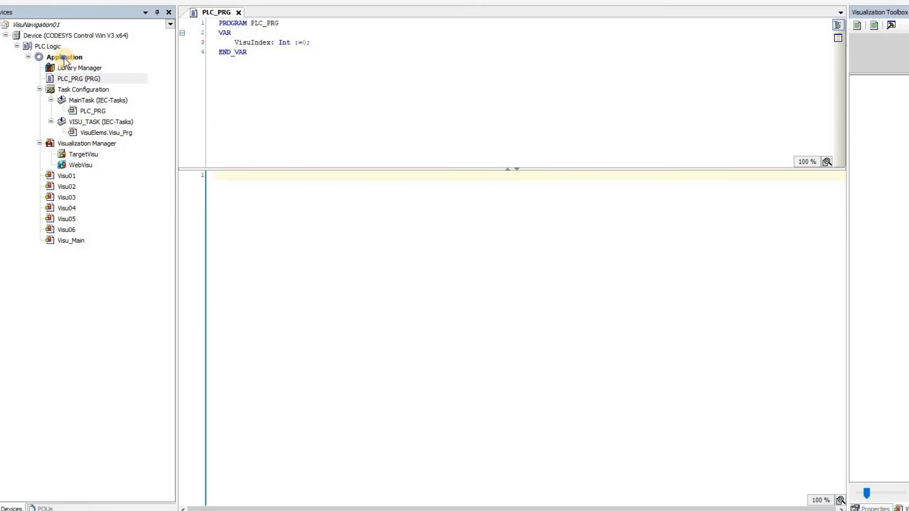
# Create the VisuTextList text list and enter ID 0 as its first entry
pyautogui.rightClick(66, 56)
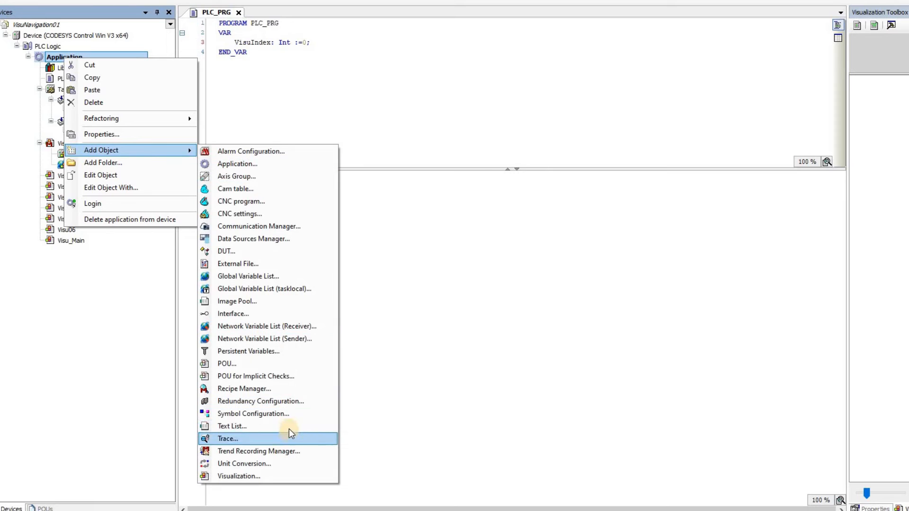
pyautogui.click(231, 426)
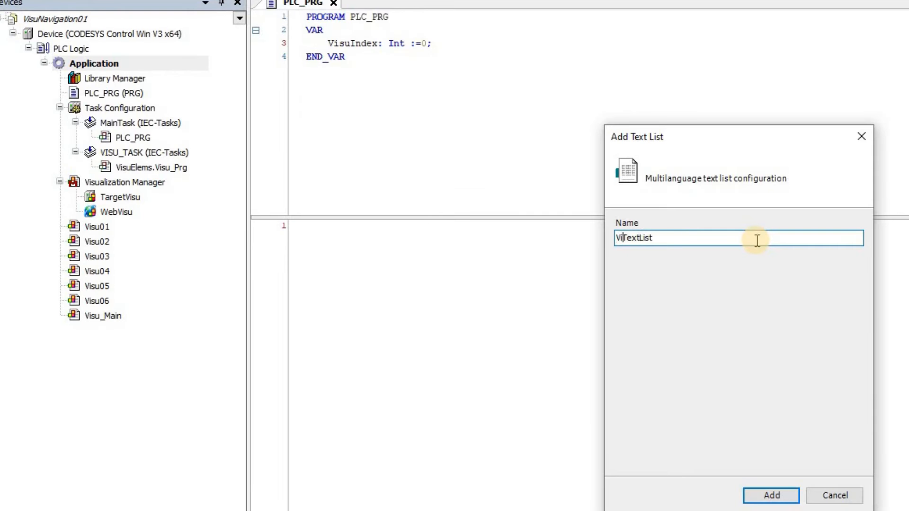
pyautogui.click(770, 508)
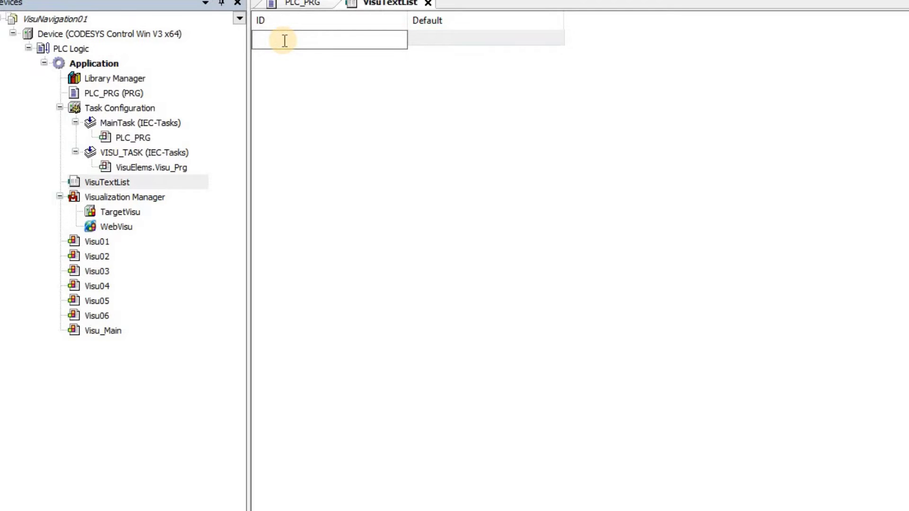
pyautogui.write('0')
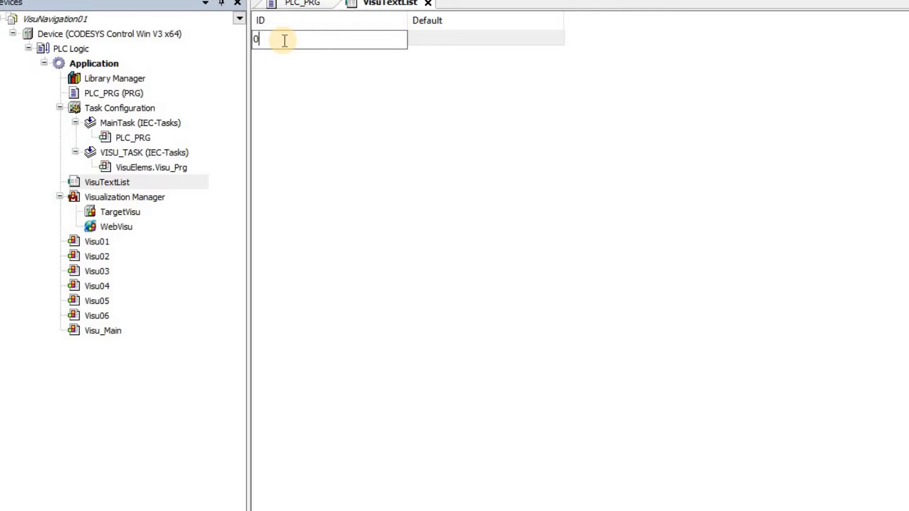
pyautogui.write('Main Visu')
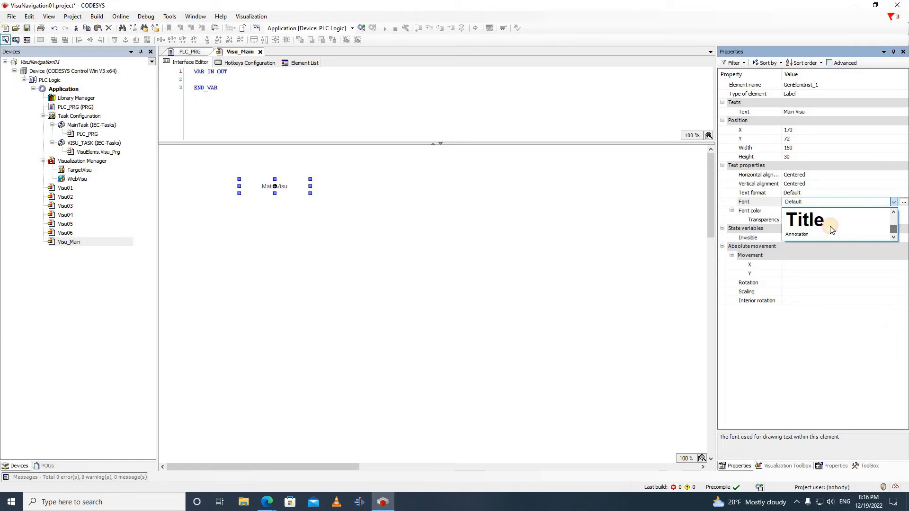
# Give the Main Visu label the Title font and enlarge it at the page's top left
pyautogui.click(805, 220)
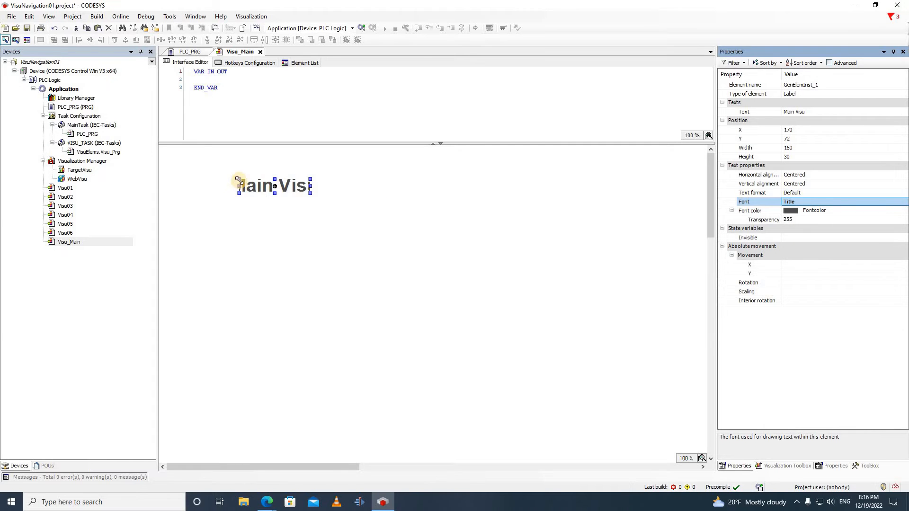
pyautogui.moveTo(237, 194); pyautogui.dragTo(223, 195)
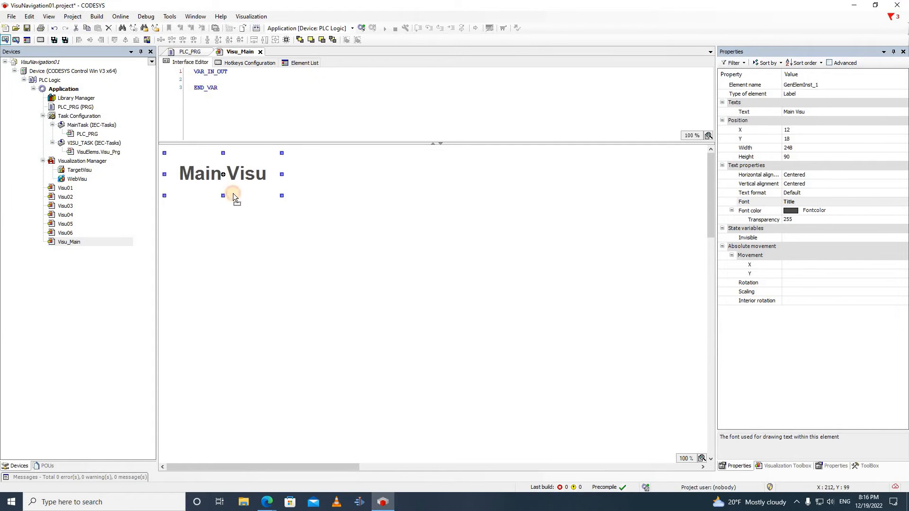
pyautogui.click(787, 465)
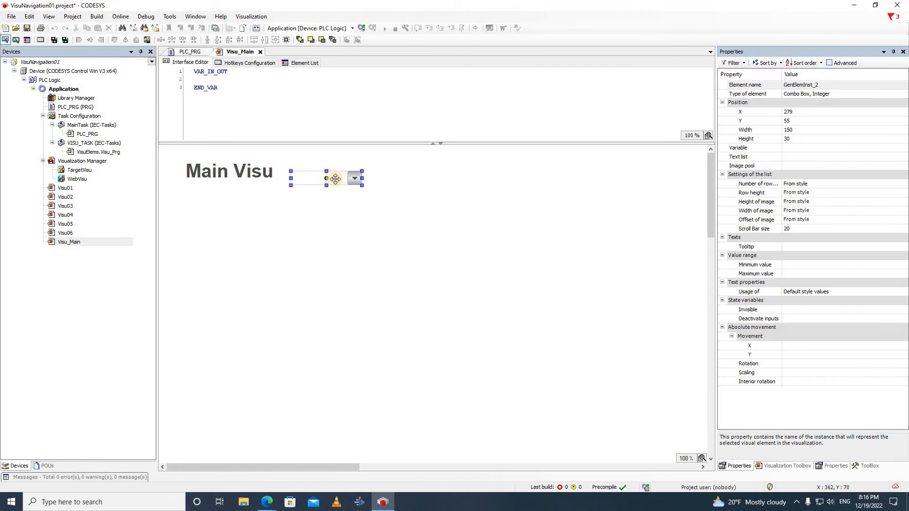
# Place an integer combo box beside the heading and bind it to PLC_PRG.VisuIndex
pyautogui.moveTo(335, 178); pyautogui.dragTo(348, 176)
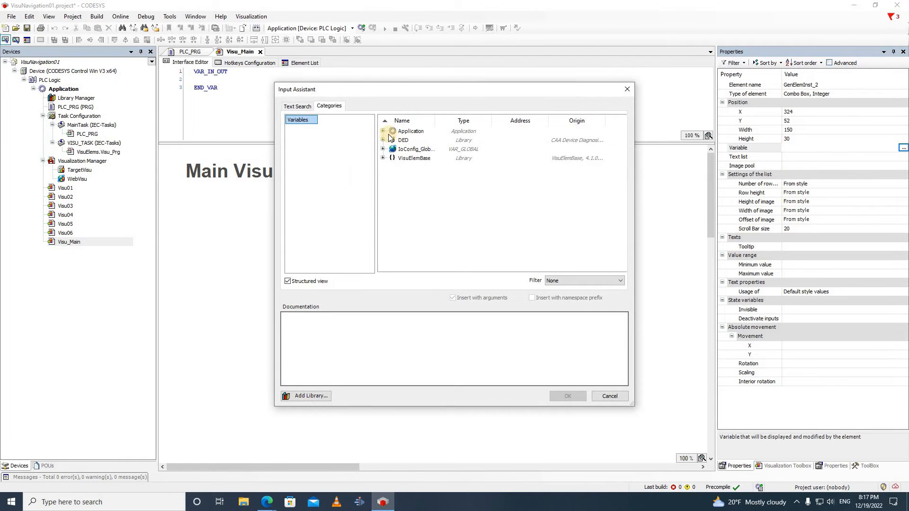
pyautogui.click(382, 131)
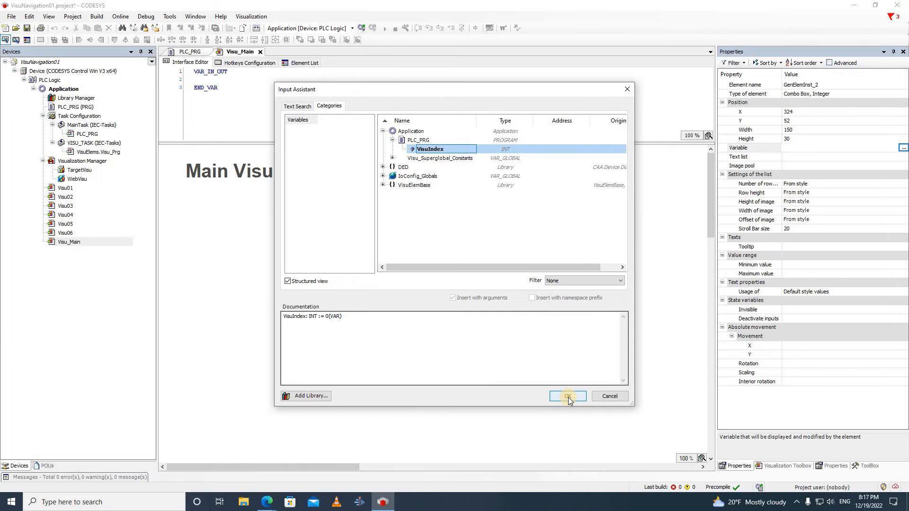
pyautogui.click(567, 396)
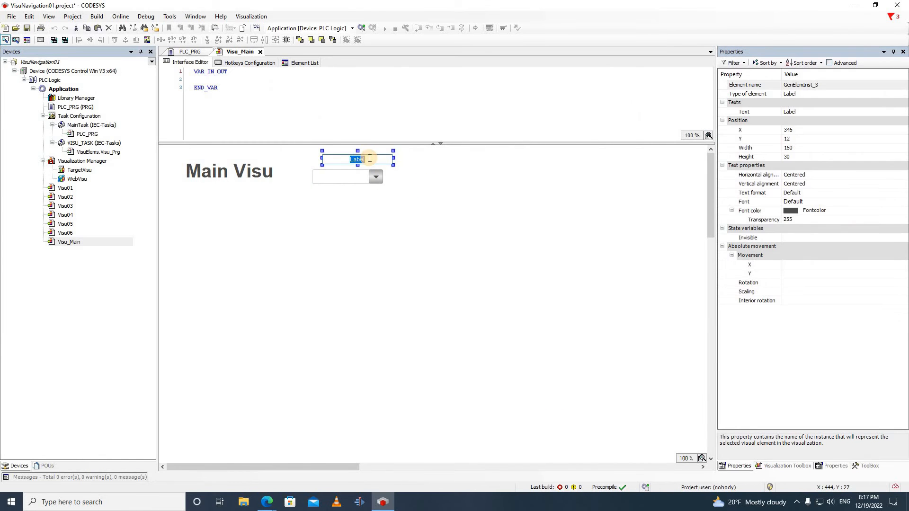
# Type 'Choose Visu Page' as the label text above the combo box
pyautogui.write('Choose Visu')
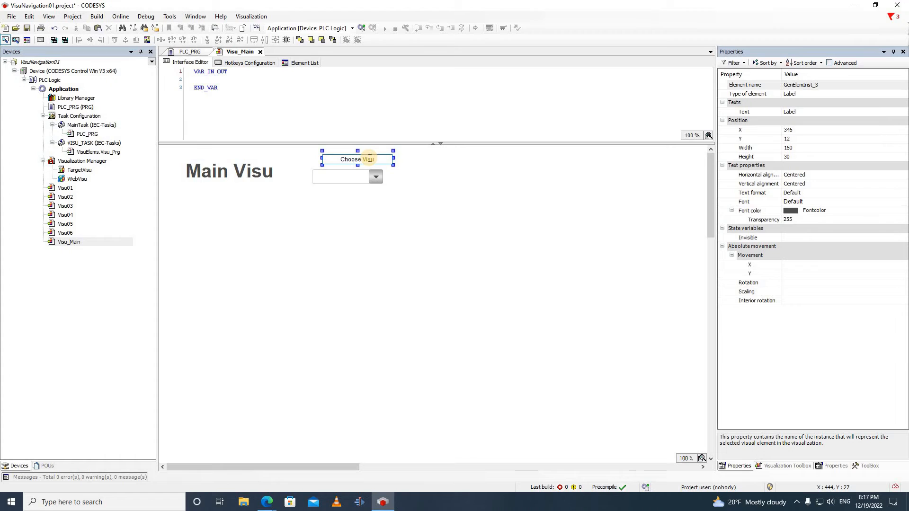
pyautogui.write('Page')
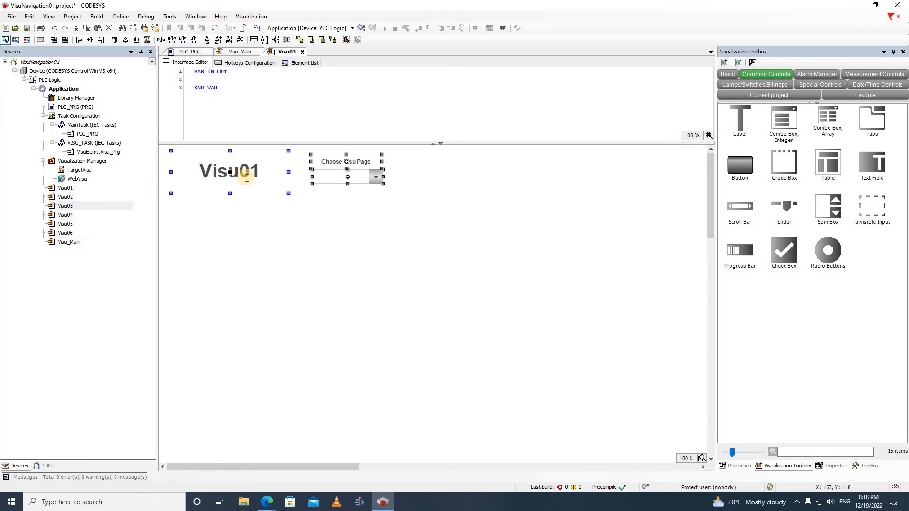
# Open the Visu04 page and start editing its copied heading text
pyautogui.click(65, 215)
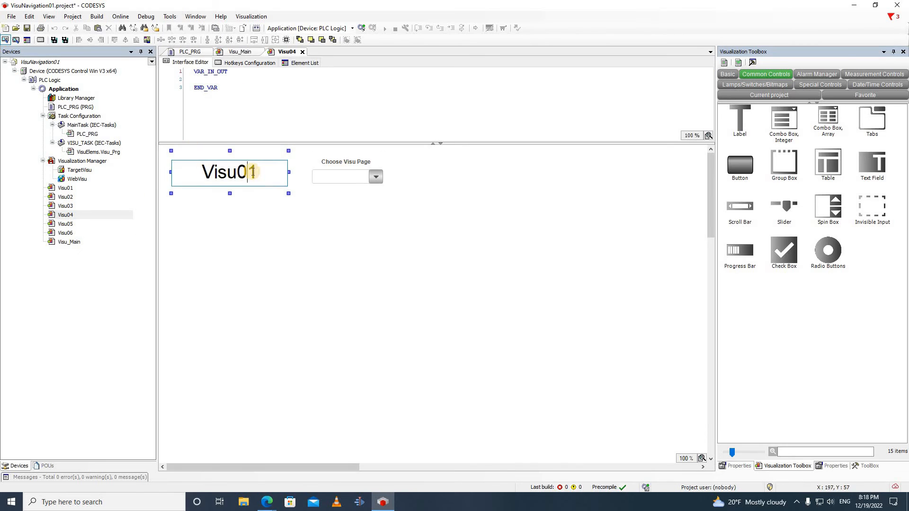
pyautogui.doubleClick(62, 223)
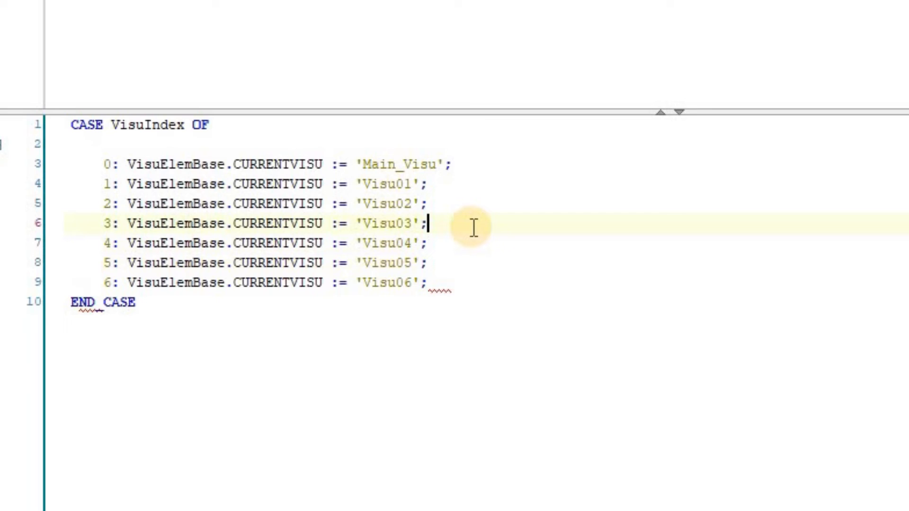
# Edit the PLC_PRG CASE VisuIndex statement assigning CURRENTVISU for values 0–6
pyautogui.click(427, 184)
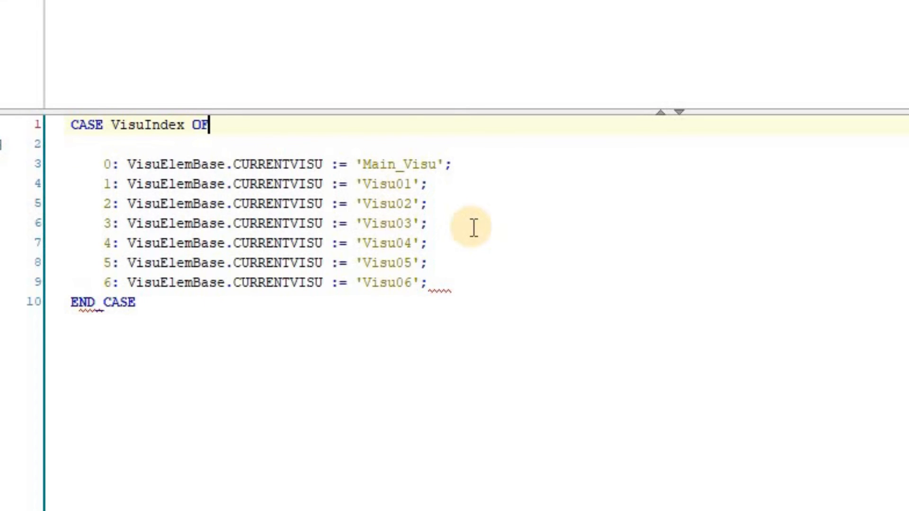
pyautogui.press('Backspace')
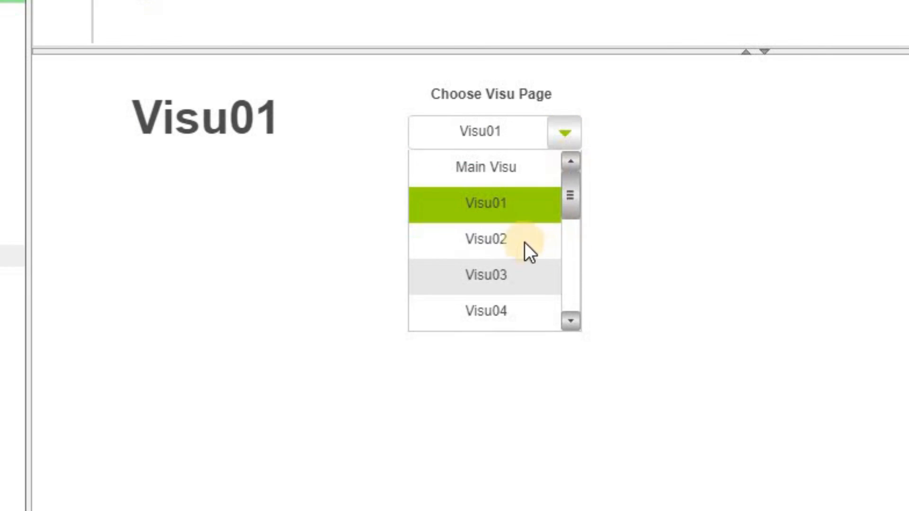
# Pick Visu03, then Visu05, then Visu06 from the running Choose Visu Page list
pyautogui.click(482, 275)
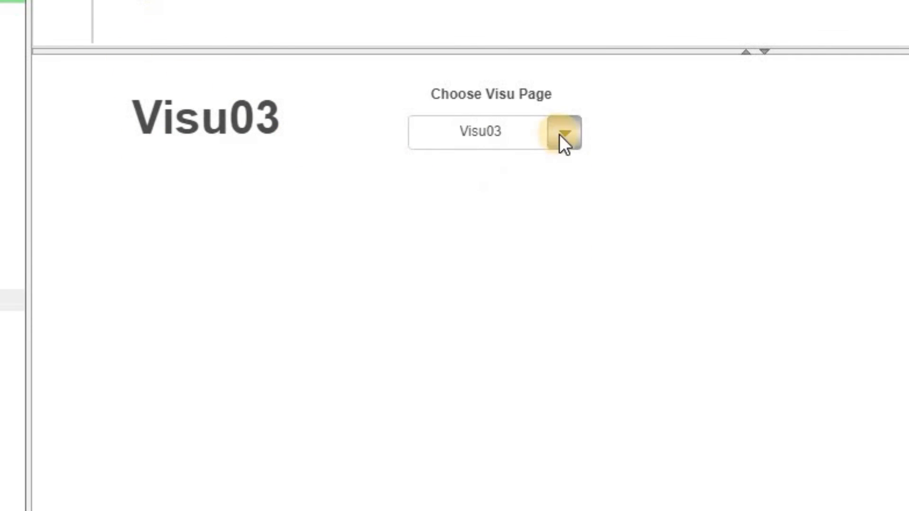
pyautogui.click(564, 134)
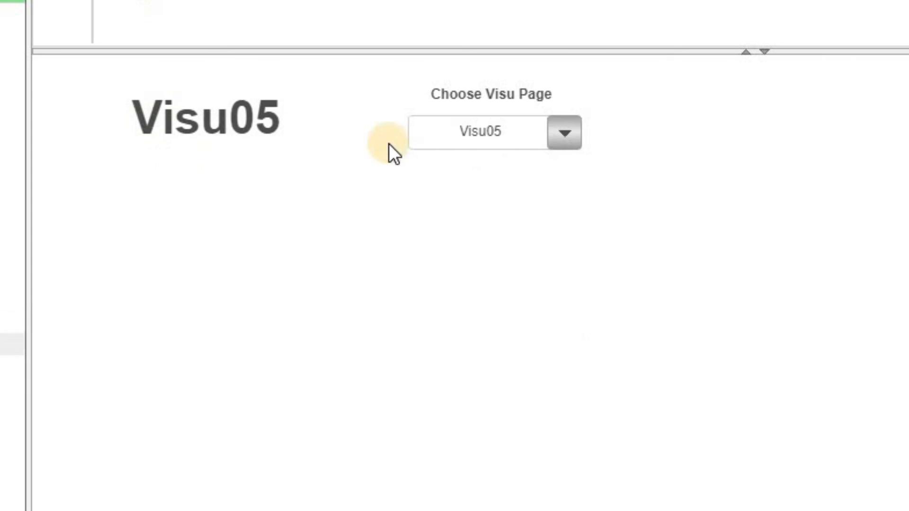
pyautogui.click(563, 131)
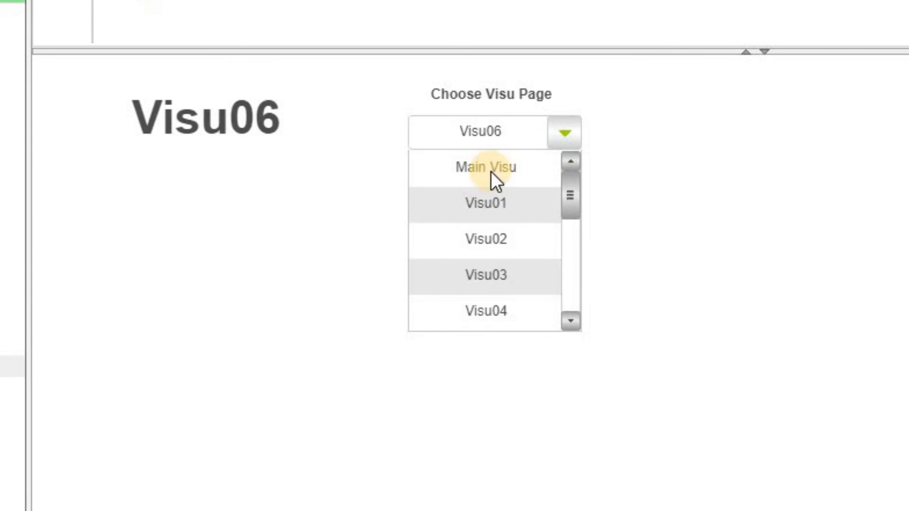